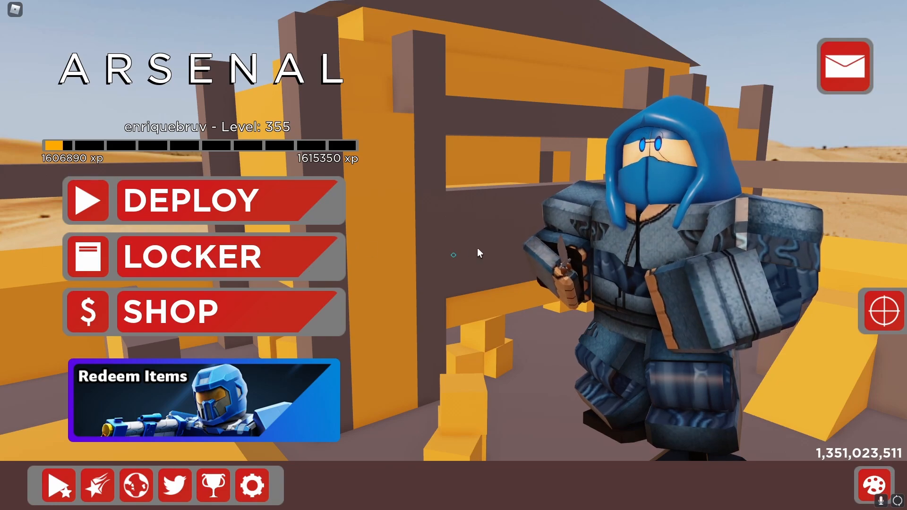
Step: Open Arsenal's settings to show the Display options with the HudSight ring crosshair editor
click(251, 485)
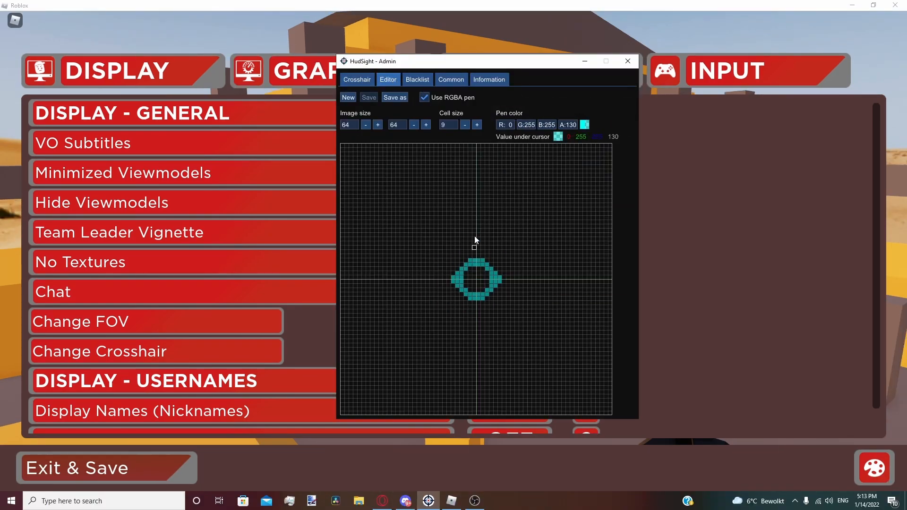
Step: Show the Dot-2x2 crosshair, camera sensitivity and Windows Pointer Options, then reach the Locker
click(356, 80)
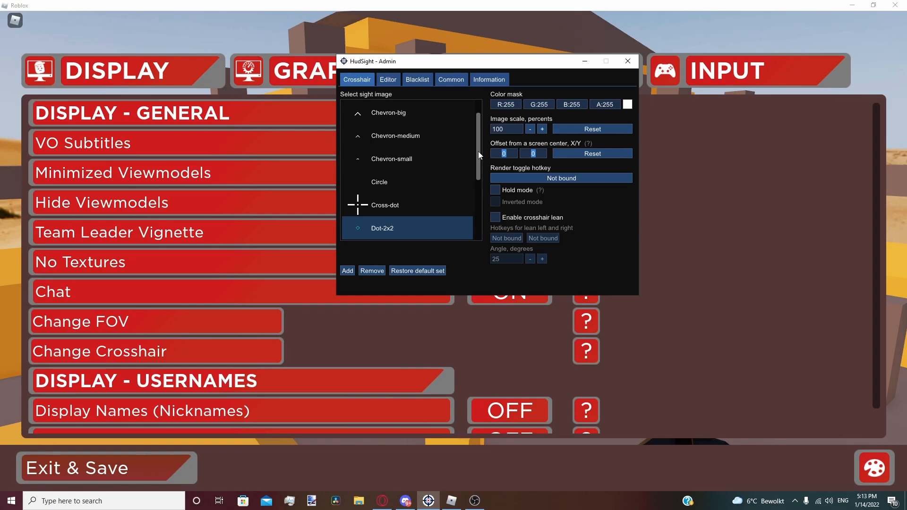
click(627, 61)
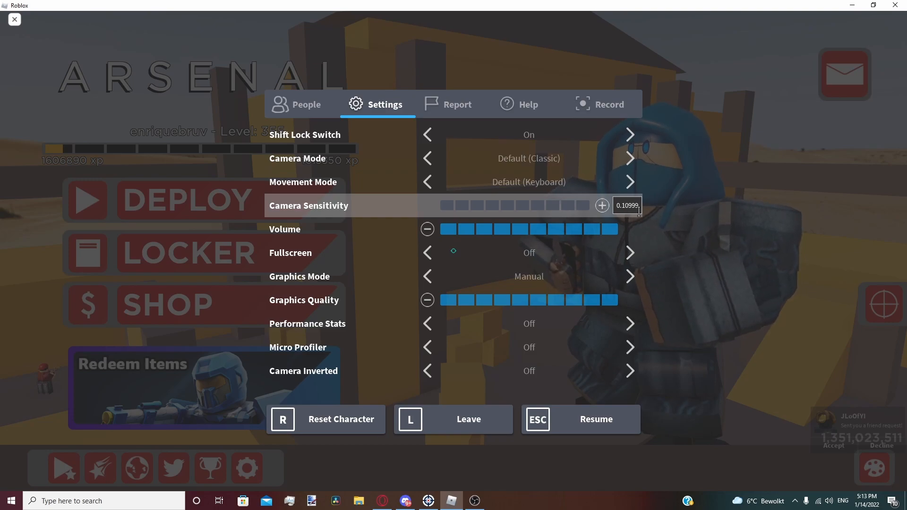
mouse_move(536, 376)
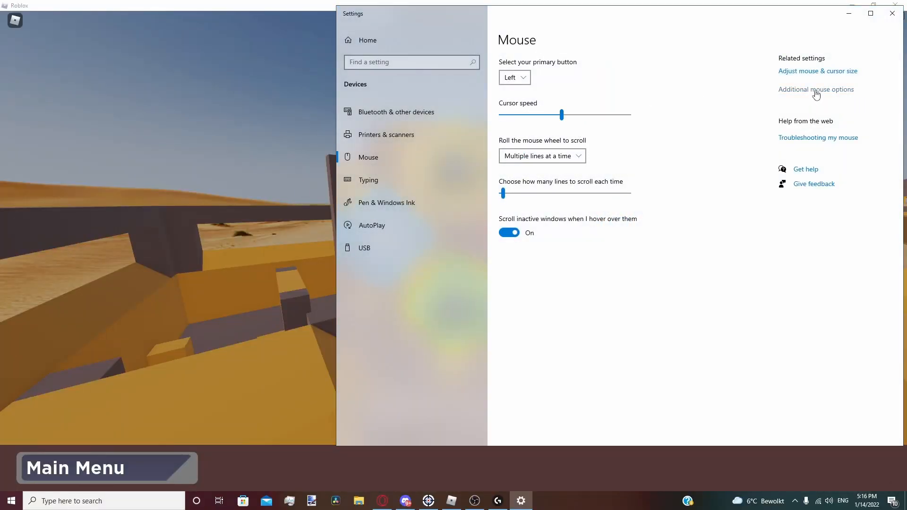
click(815, 89)
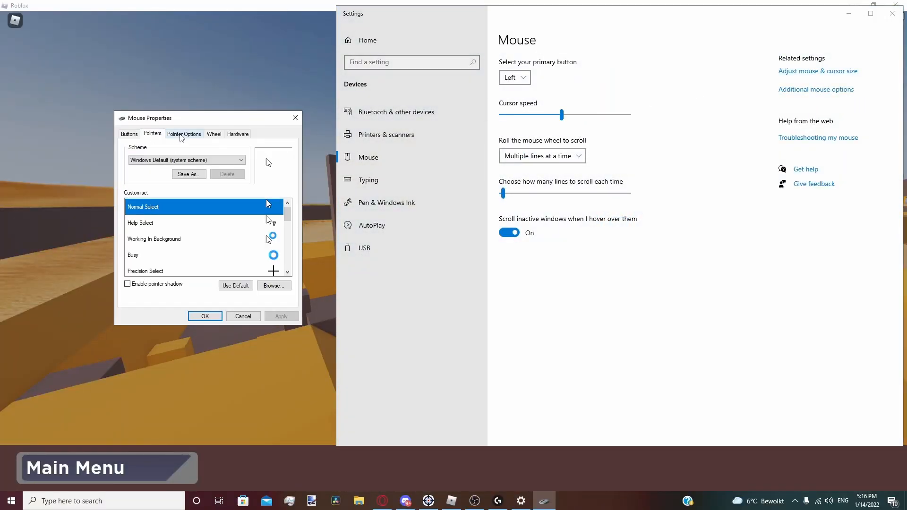
click(184, 133)
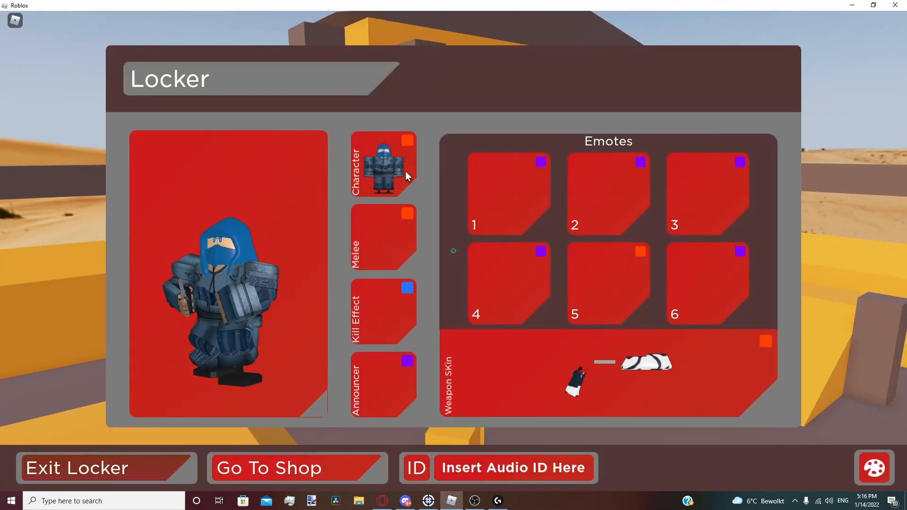
Step: Browse the Kill Effect choices, searching the list for 'donut'
click(383, 164)
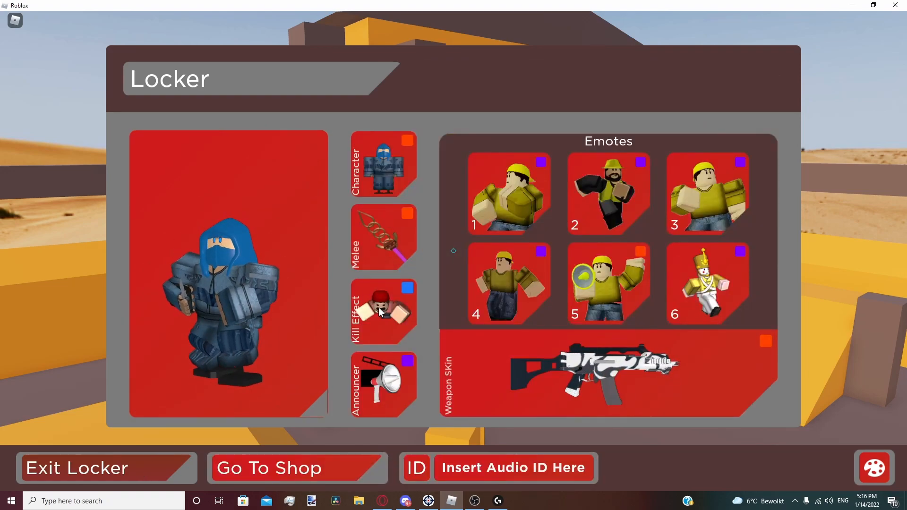
click(381, 310)
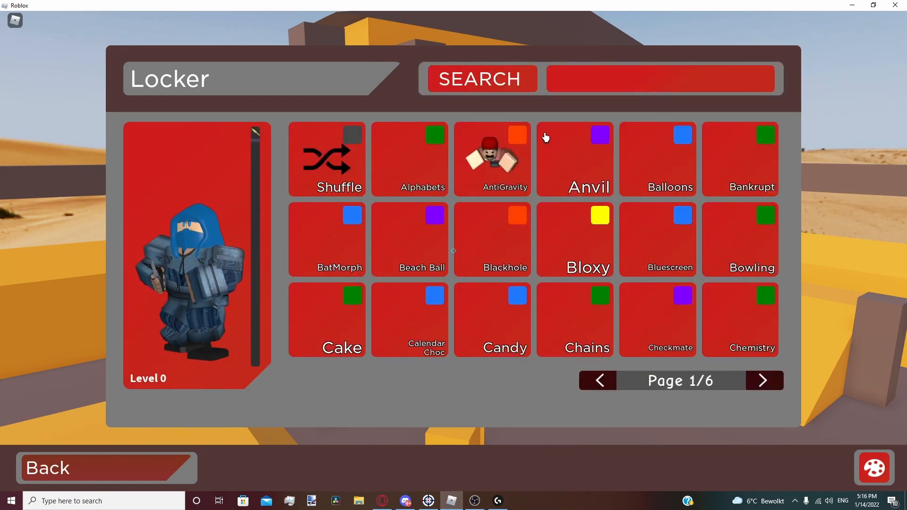
text(donut)
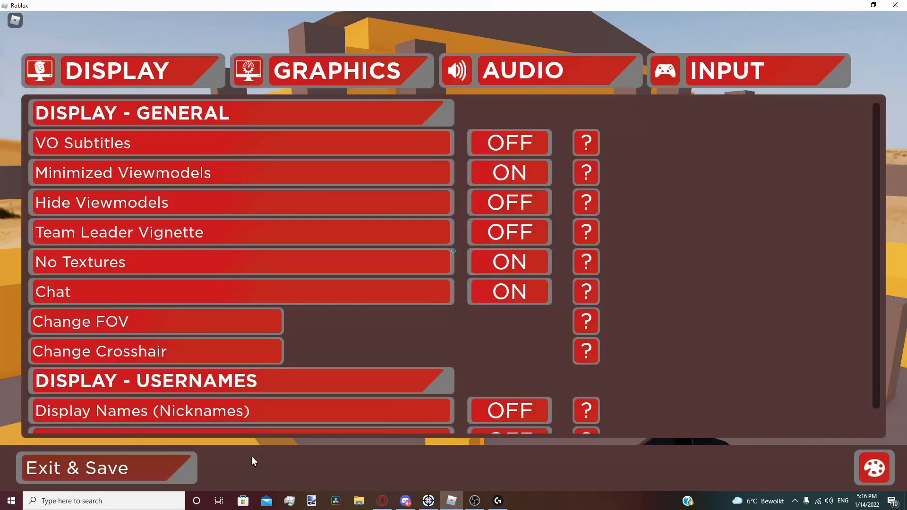
mouse_move(593, 82)
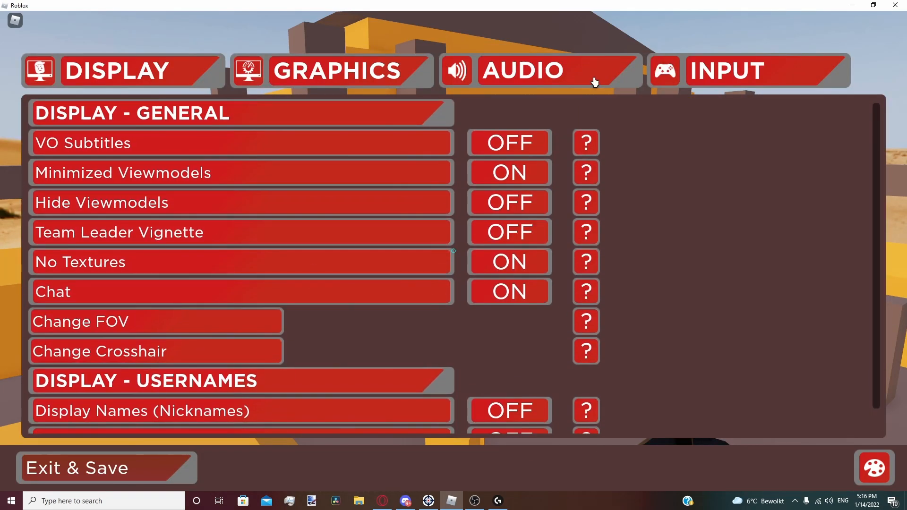
Step: Show the Audio settings where announcer, megaphone and menu music are all off
click(522, 71)
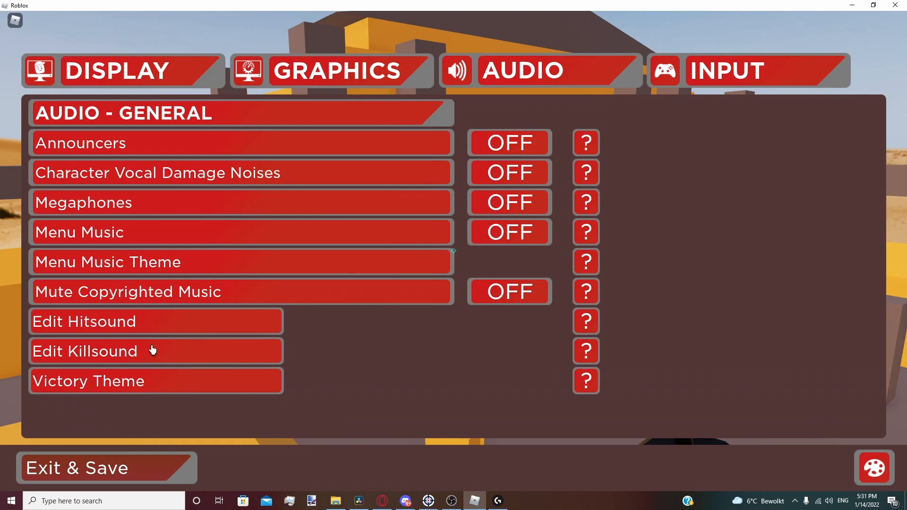
mouse_move(152, 466)
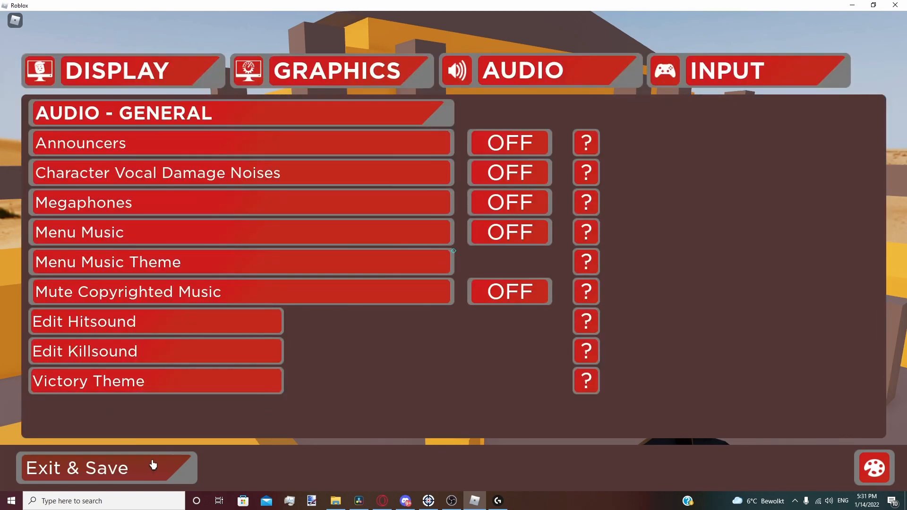